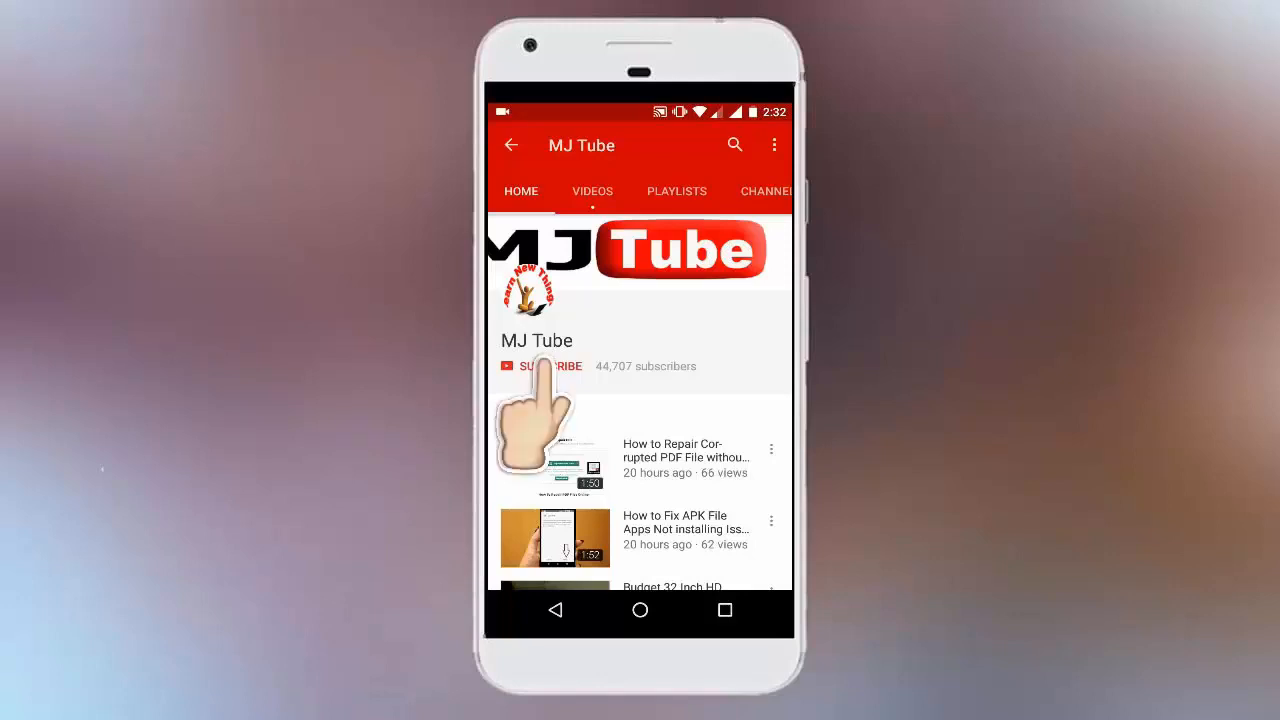
Step: Launch PowerPoint 2016 by searching 'power' from the Windows Start menu
{"action": "left_click", "coordinate": [544, 366]}
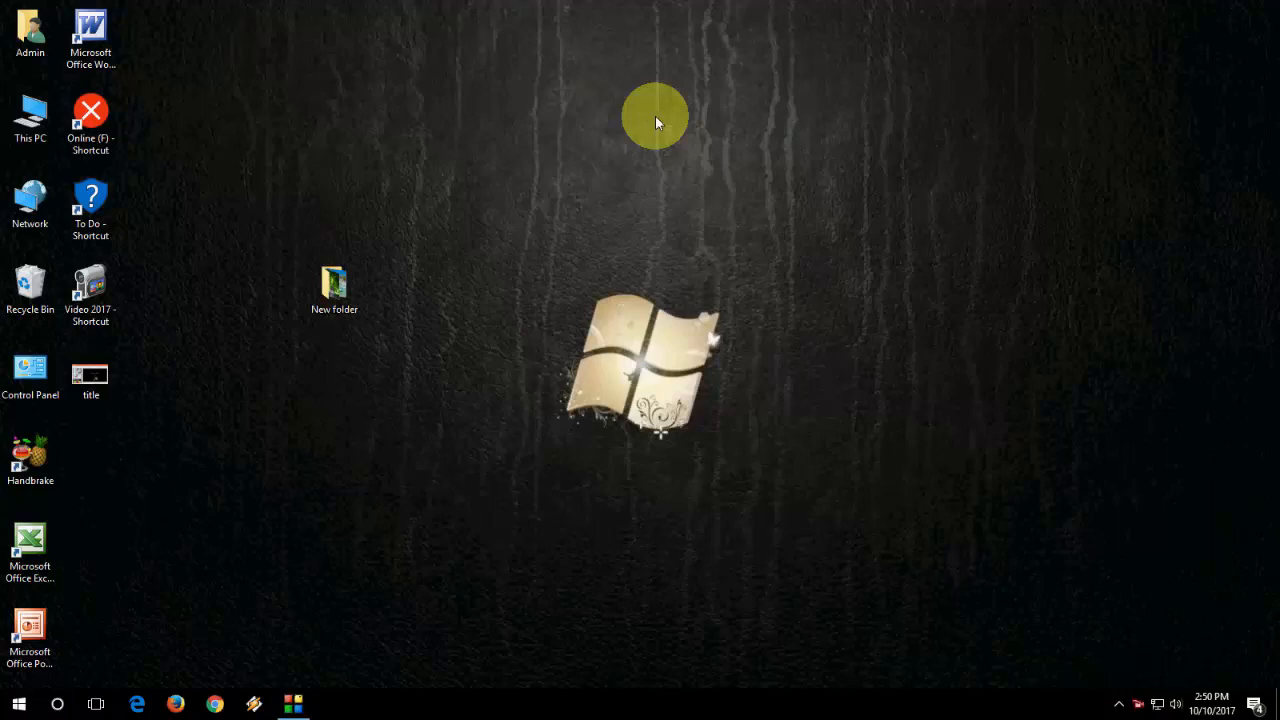
{"action": "type", "text": "power"}
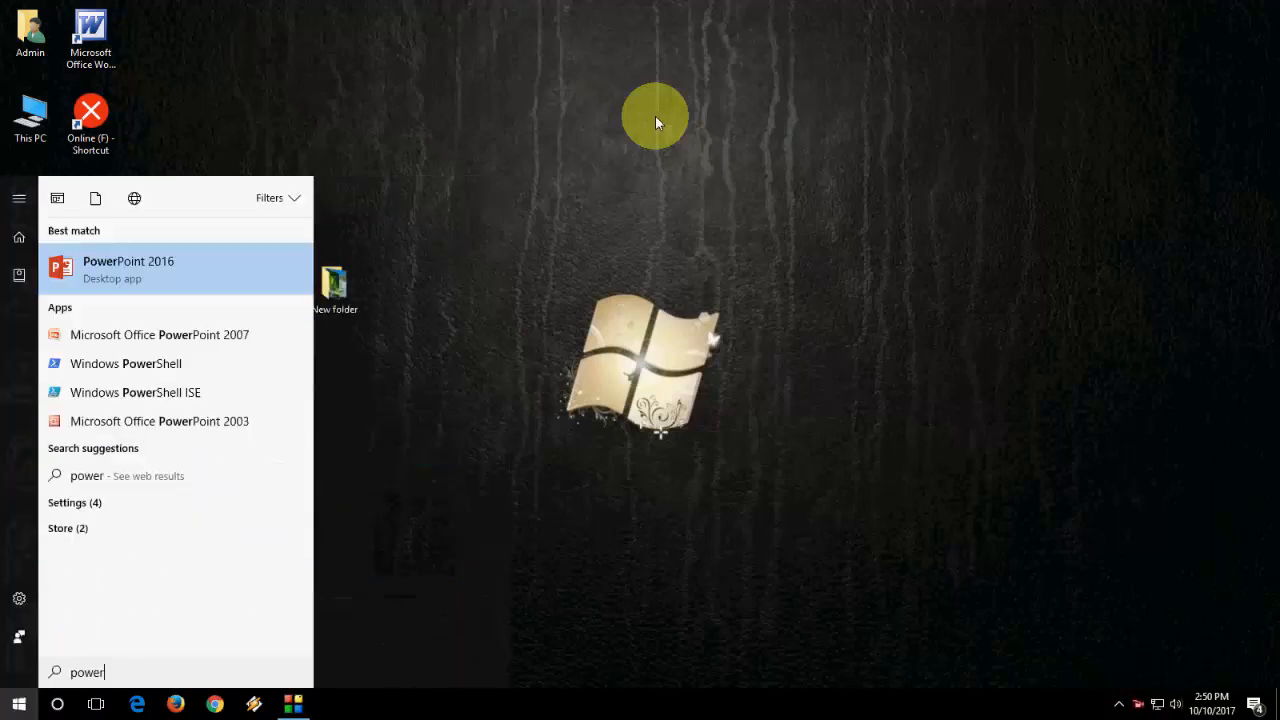
{"action": "left_click", "coordinate": [128, 268]}
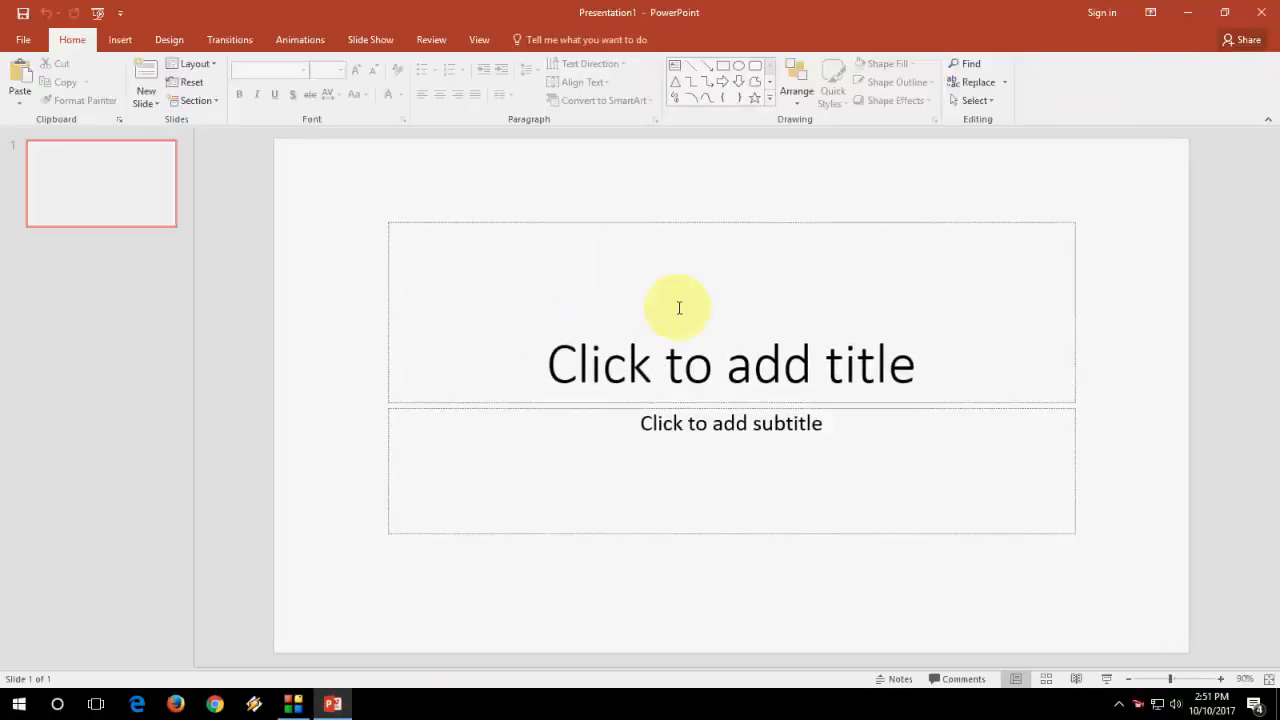
Step: Switch the first slide to the Blank layout
{"action": "right_click", "coordinate": [679, 308]}
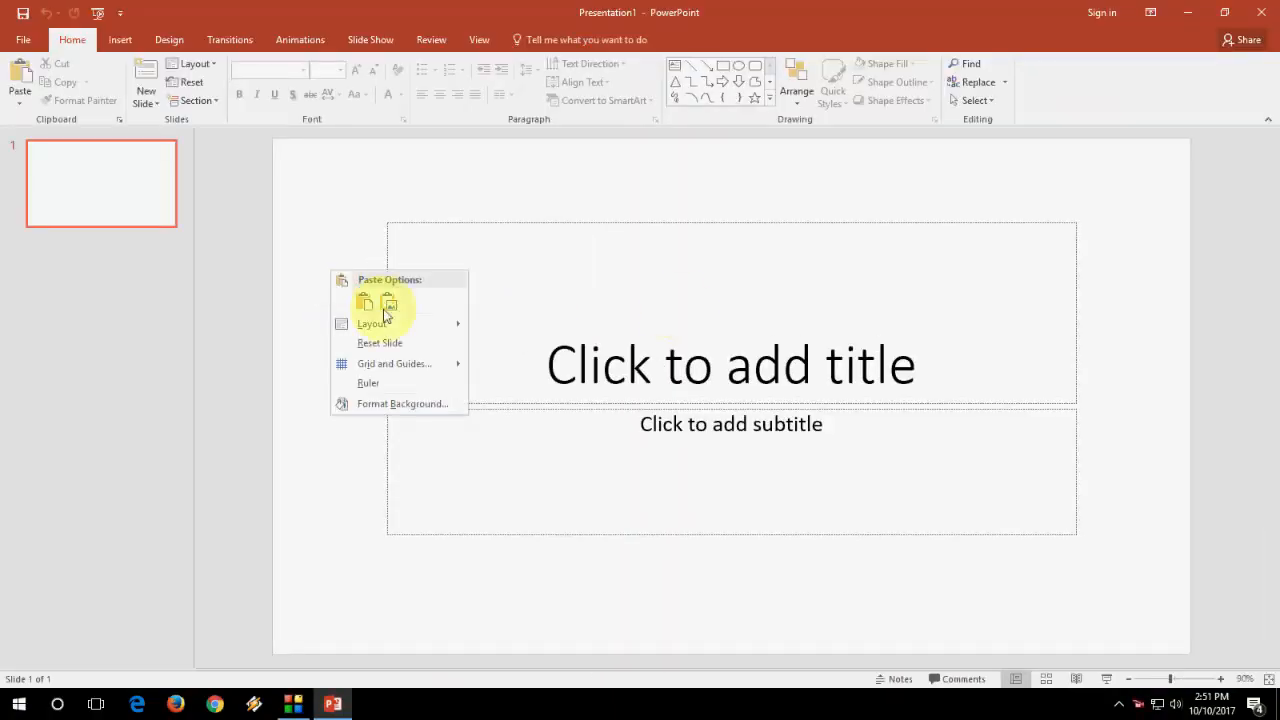
{"action": "left_click", "coordinate": [372, 323]}
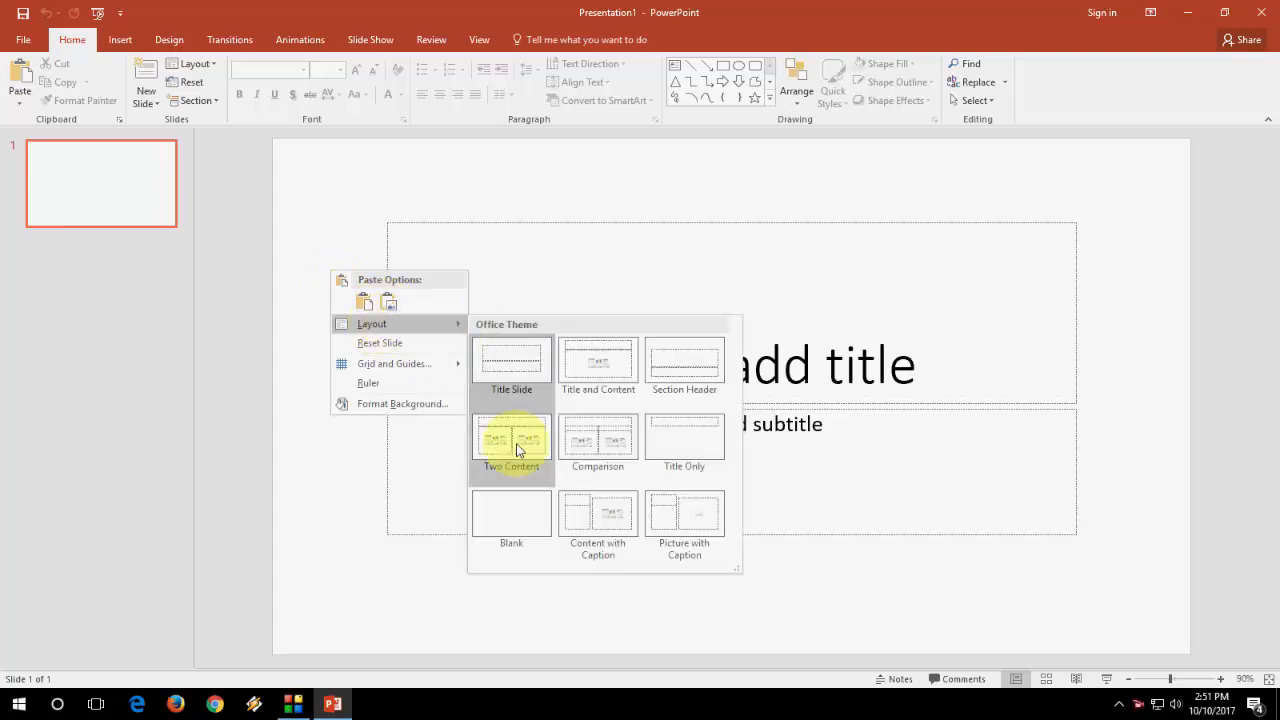
{"action": "left_click", "coordinate": [510, 512]}
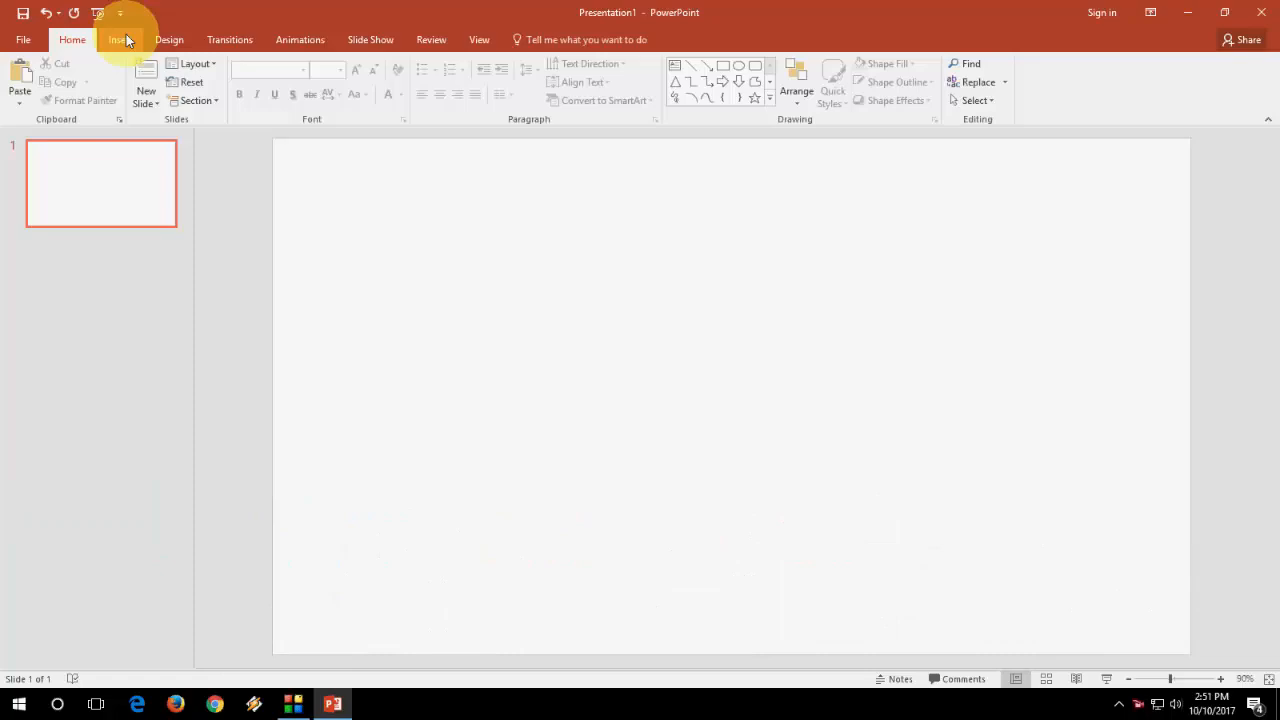
Step: Start a New Photo Album from the Insert tab
{"action": "left_click", "coordinate": [126, 39]}
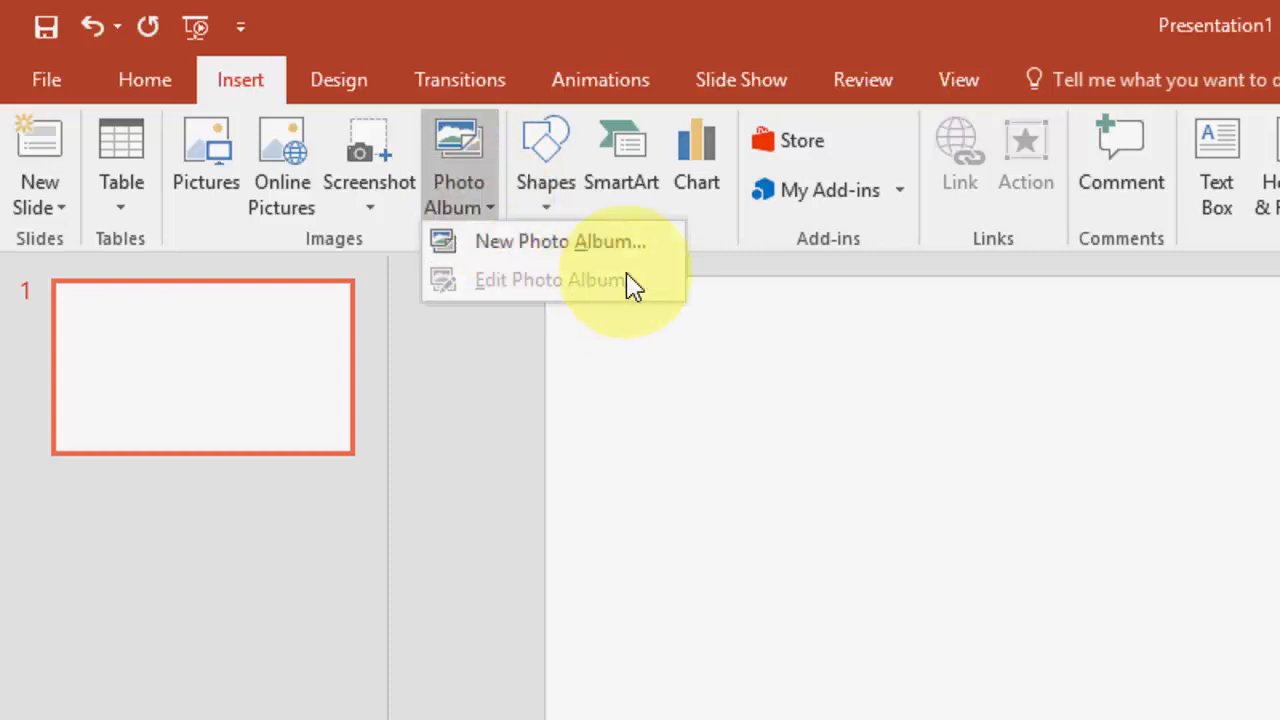
{"action": "left_click", "coordinate": [540, 241]}
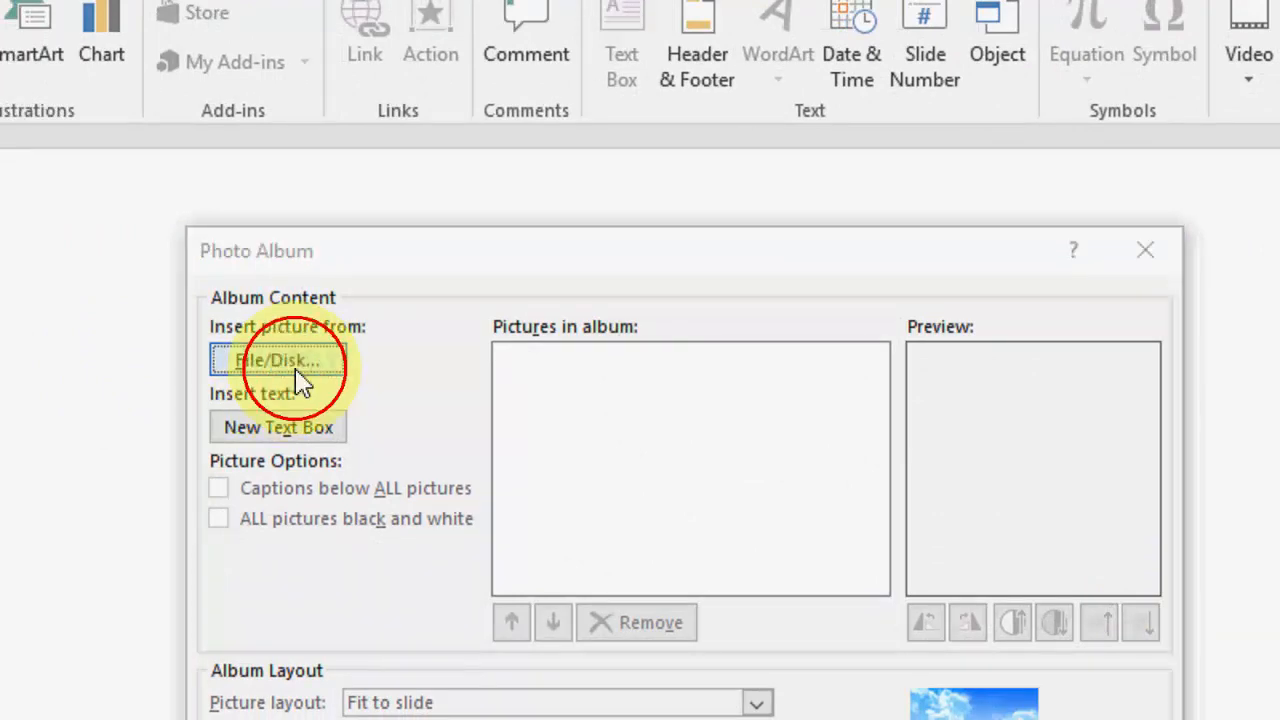
Step: Insert the eight pictures from the New folder and create the photo album
{"action": "left_click", "coordinate": [278, 360]}
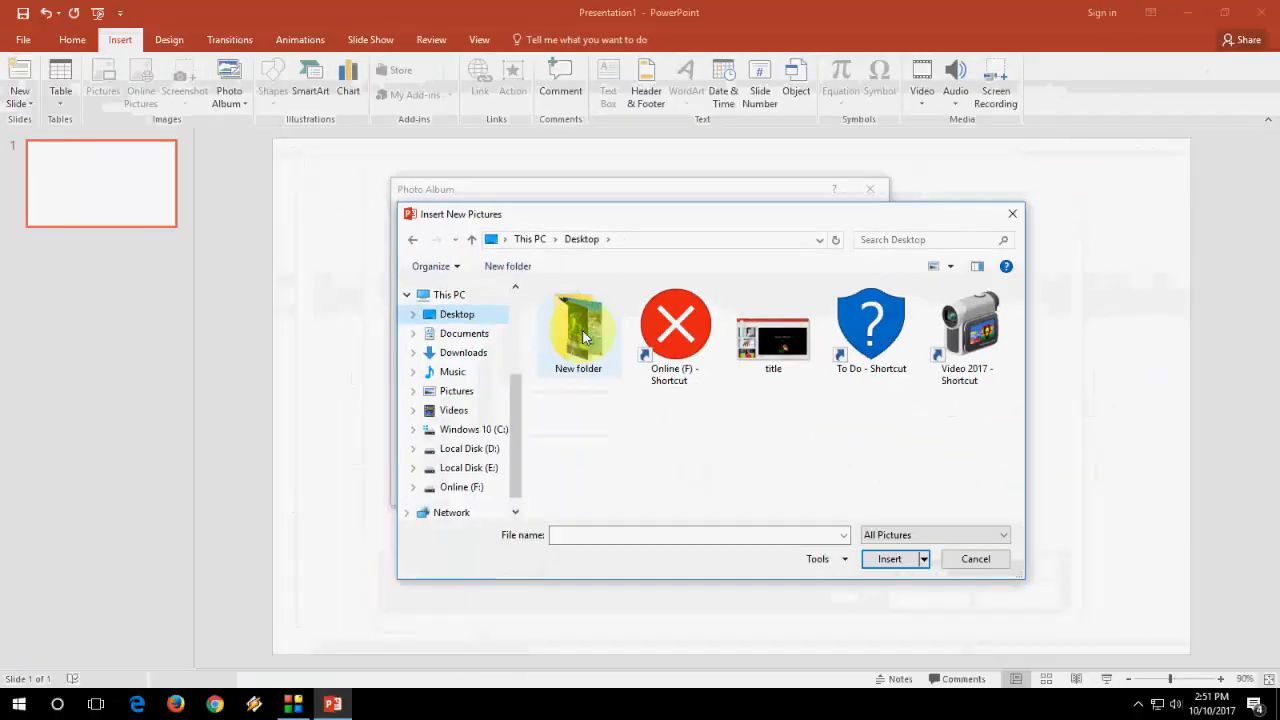
{"action": "double_click", "coordinate": [578, 330]}
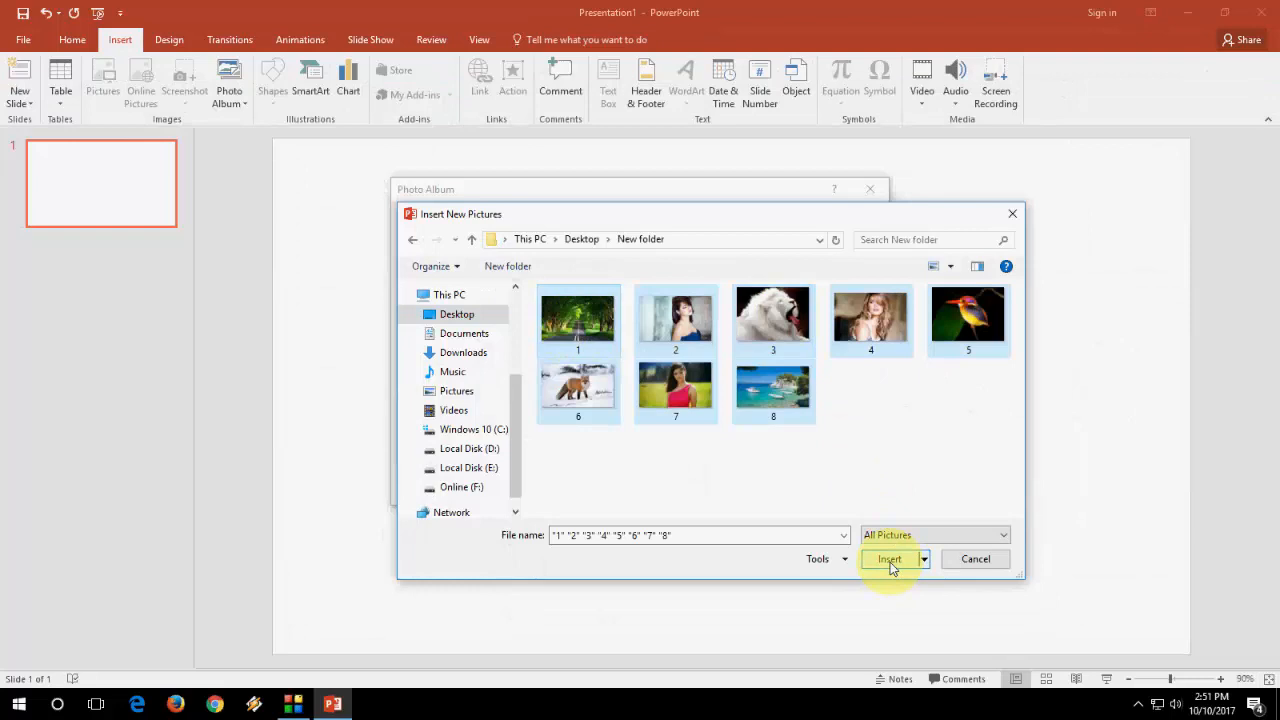
{"action": "left_click", "coordinate": [889, 559]}
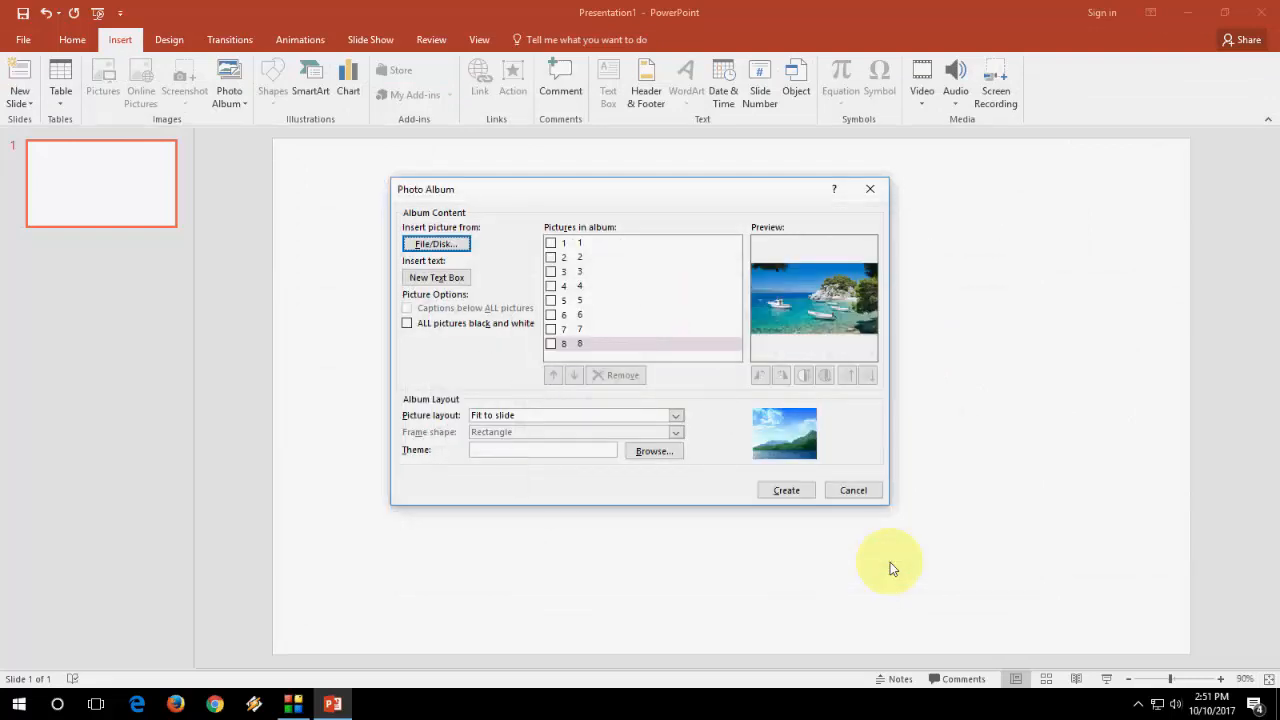
{"action": "left_click", "coordinate": [786, 490]}
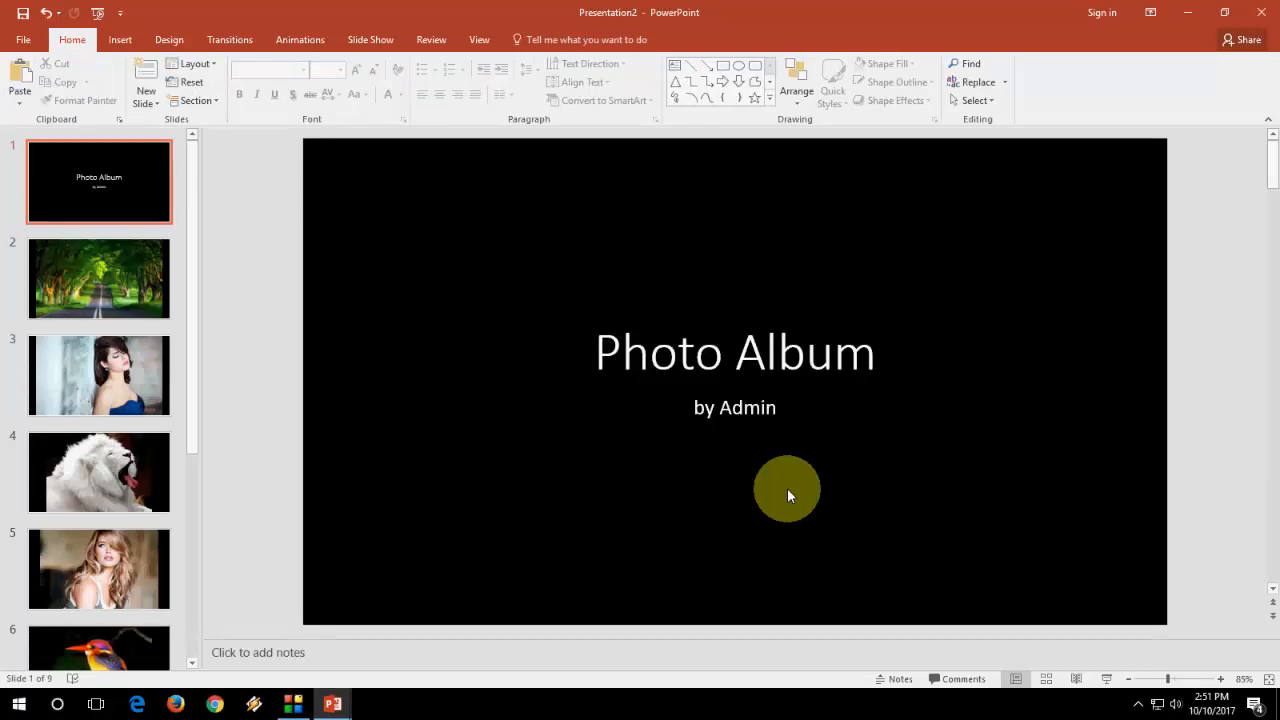
{"action": "mouse_move", "coordinate": [1040, 302]}
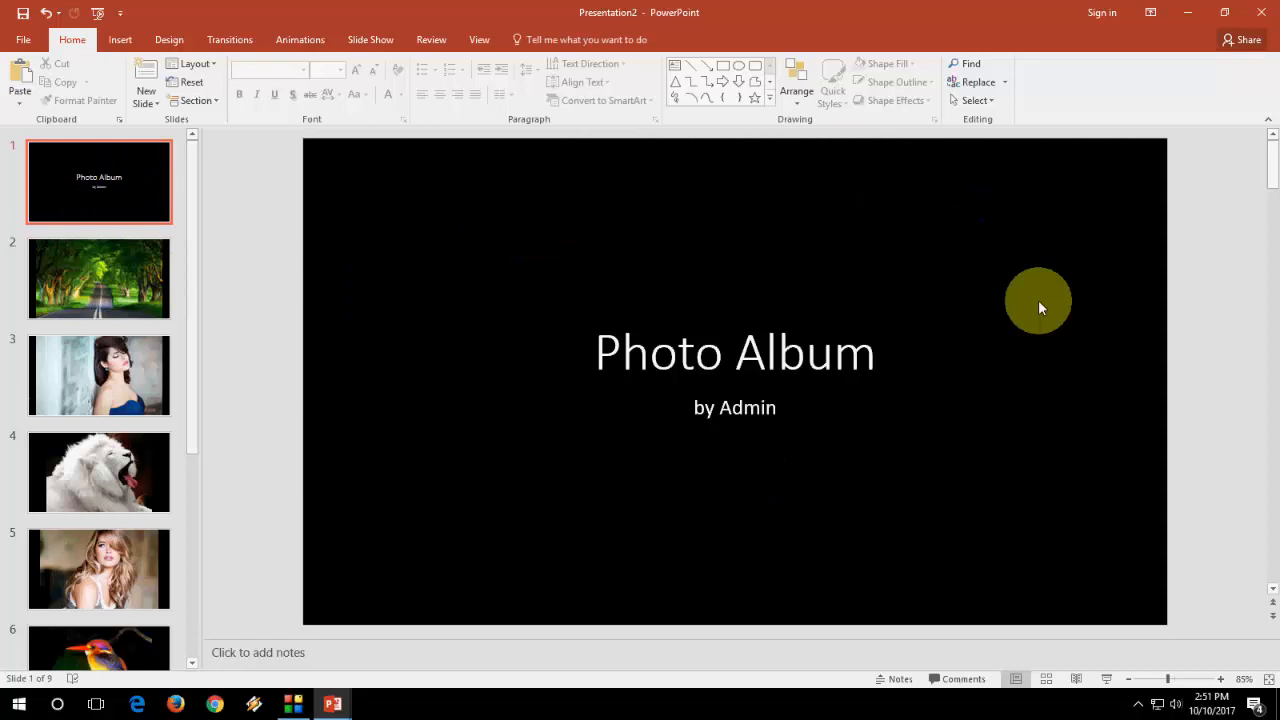
{"action": "mouse_move", "coordinate": [483, 463]}
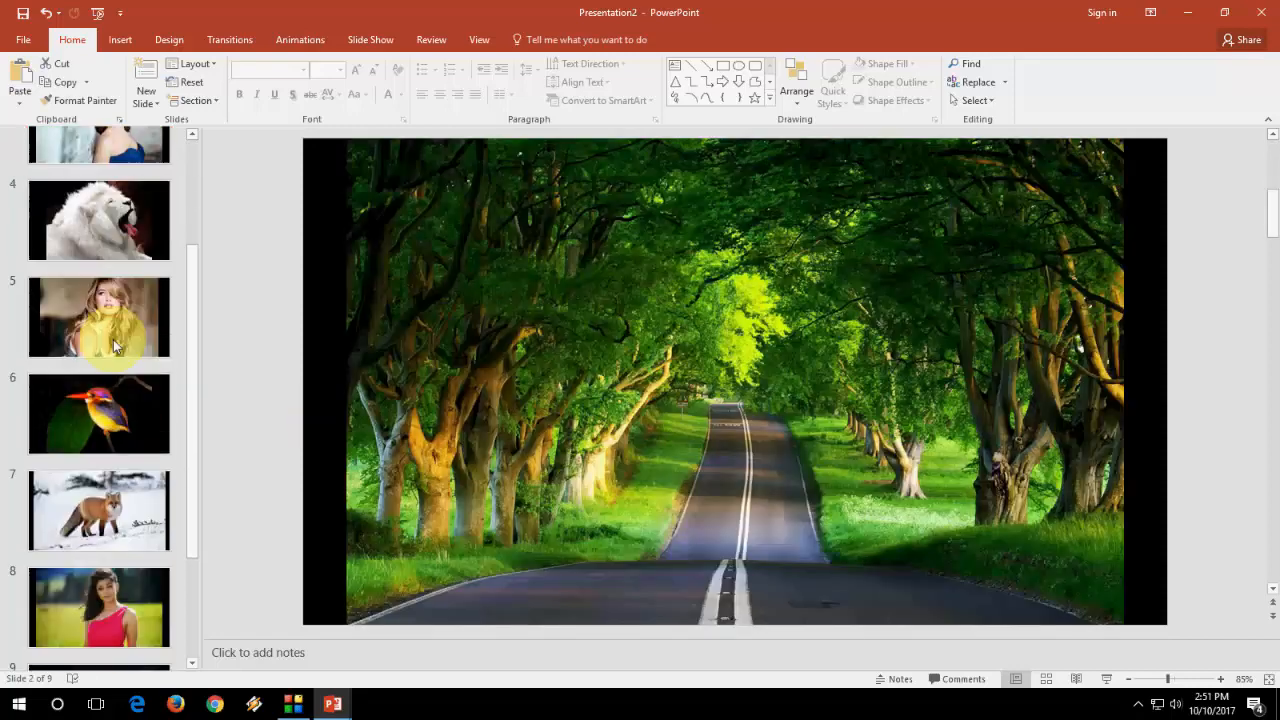
{"action": "left_click", "coordinate": [99, 181]}
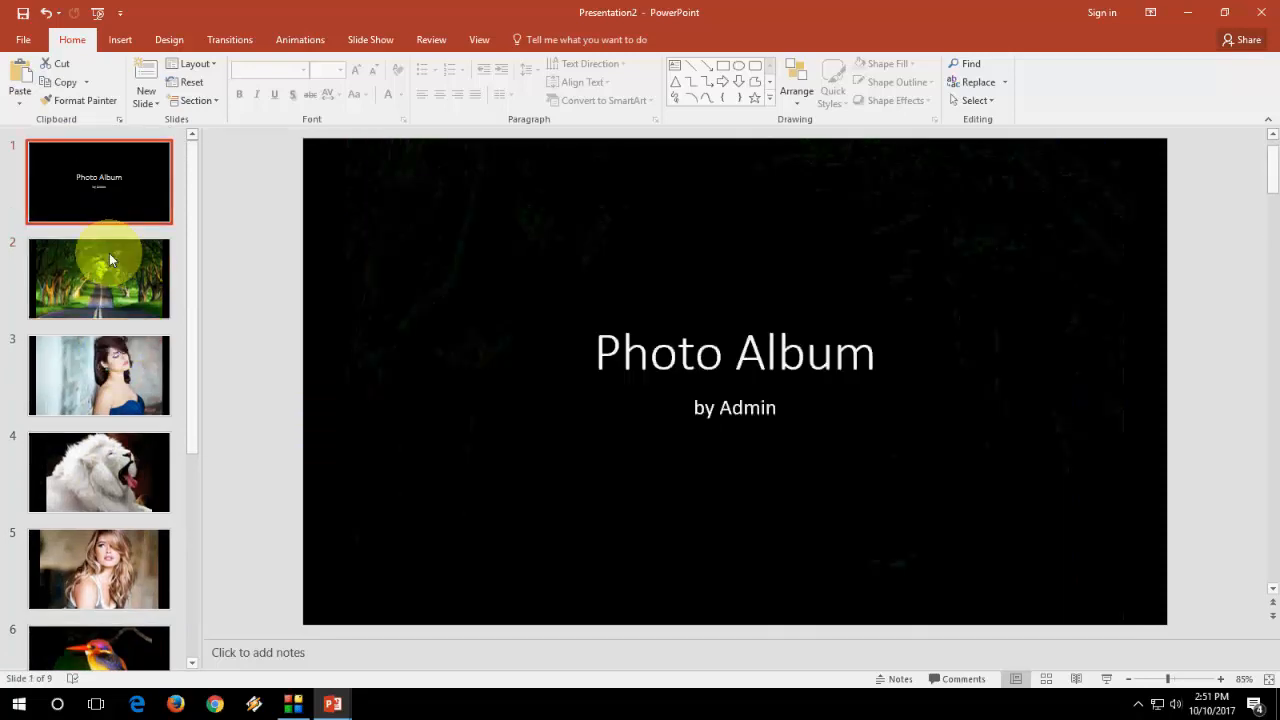
{"action": "left_click", "coordinate": [99, 569]}
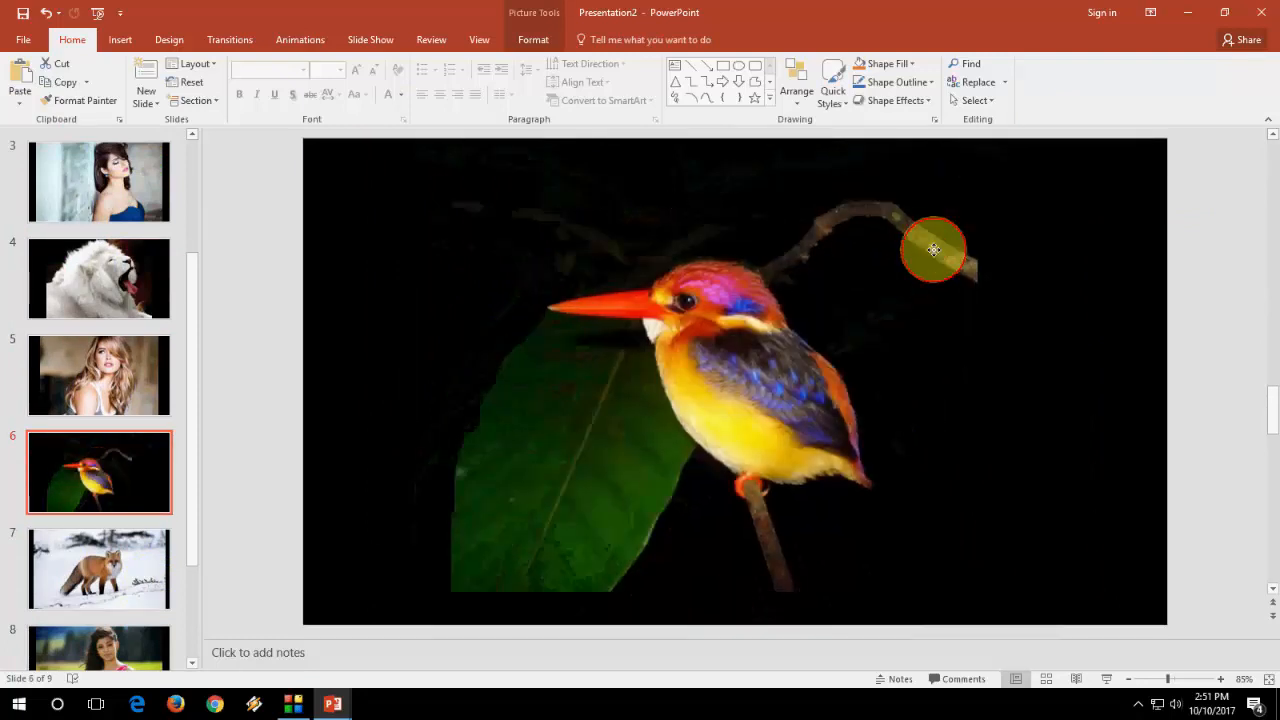
{"action": "left_click", "coordinate": [112, 363]}
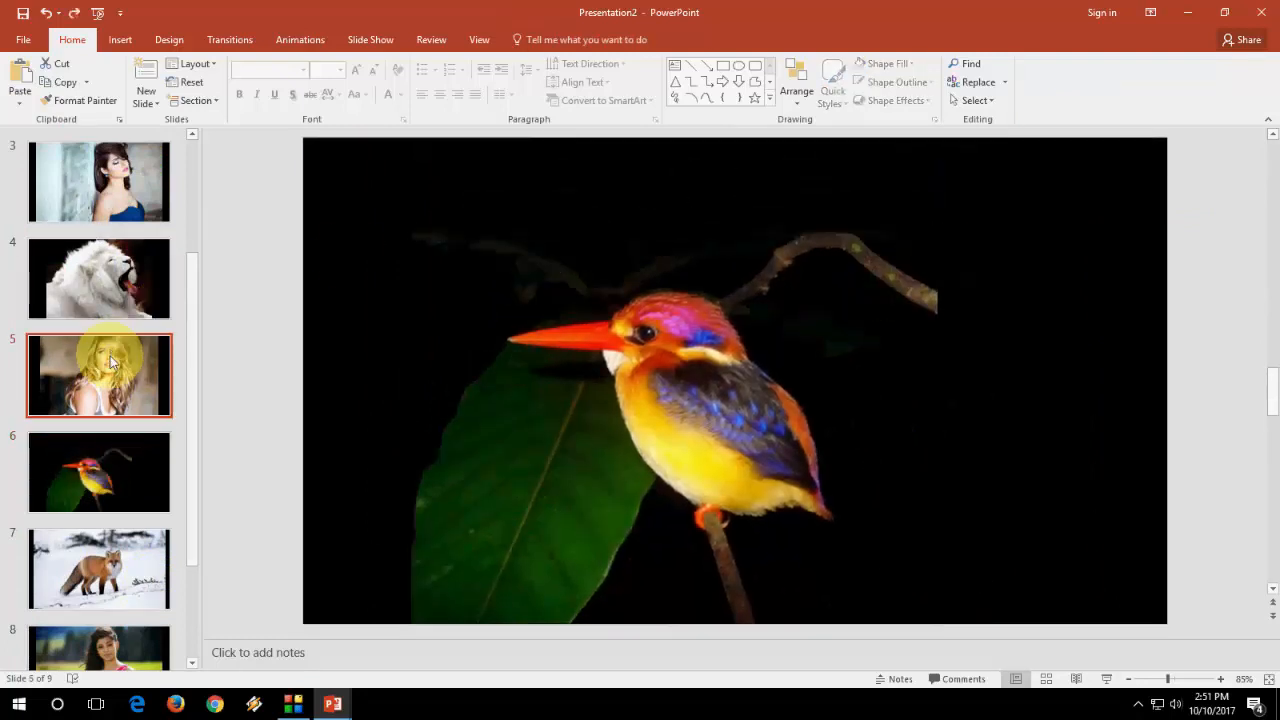
{"action": "left_click", "coordinate": [99, 375]}
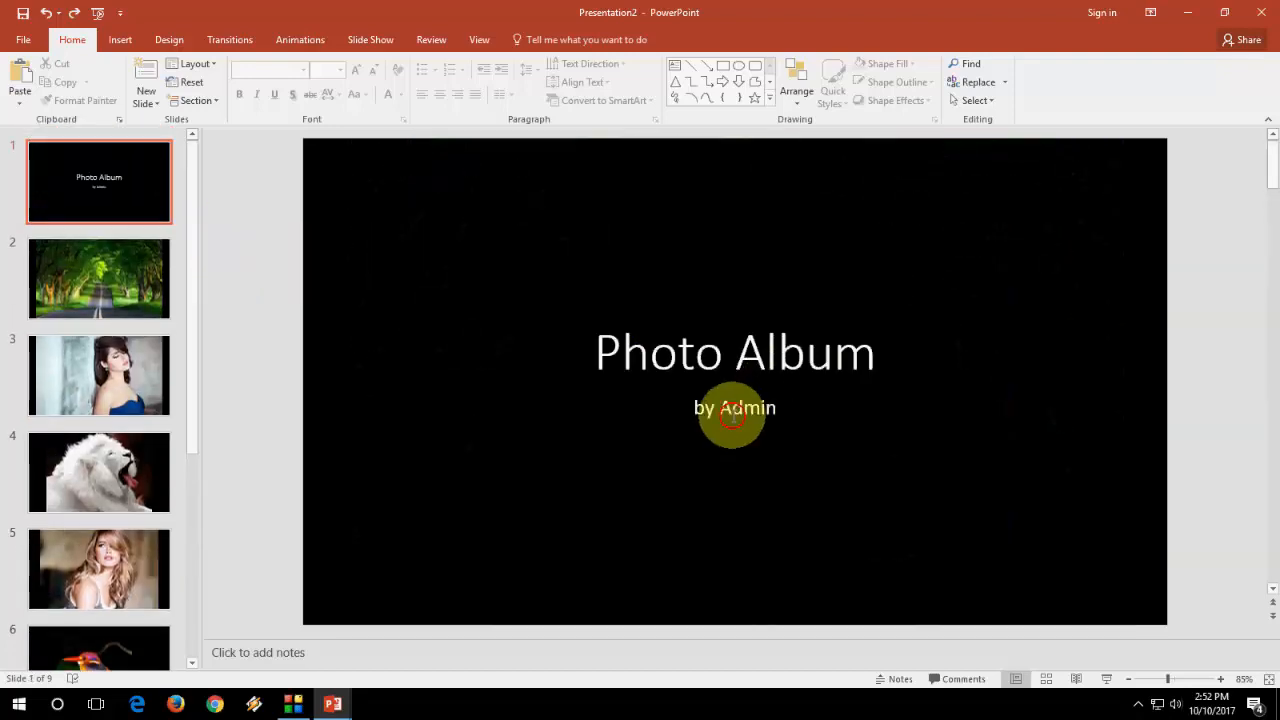
Step: Change the title slide byline to 'by MJ', then show the first photo slide
{"action": "double_click", "coordinate": [746, 408]}
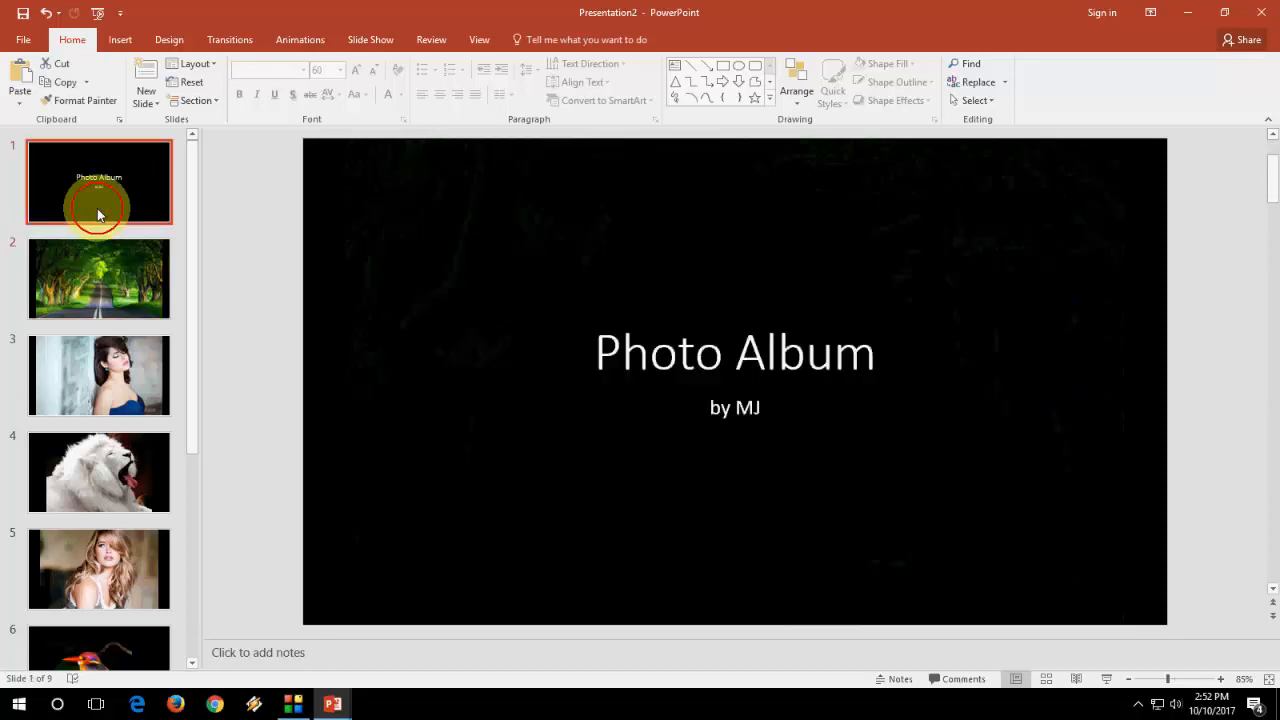
{"action": "left_click", "coordinate": [99, 278]}
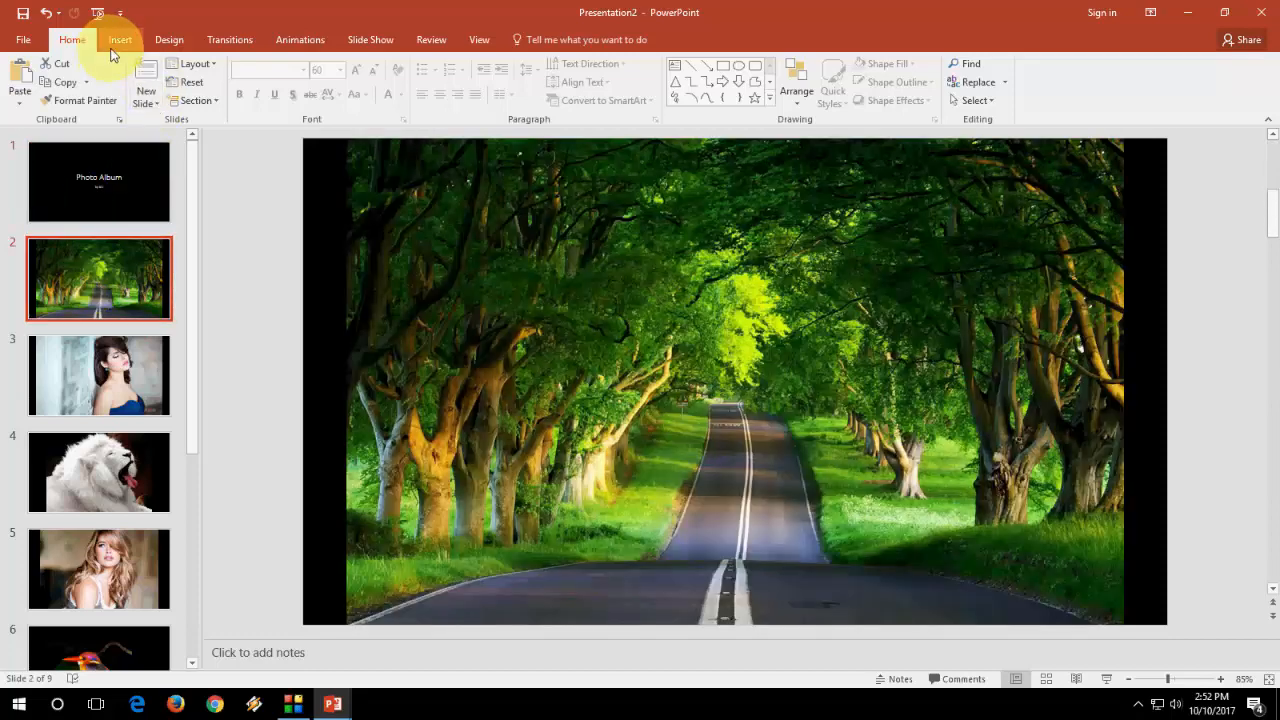
Step: Edit the photo album to use the 2 pictures layout and update it
{"action": "left_click", "coordinate": [124, 39]}
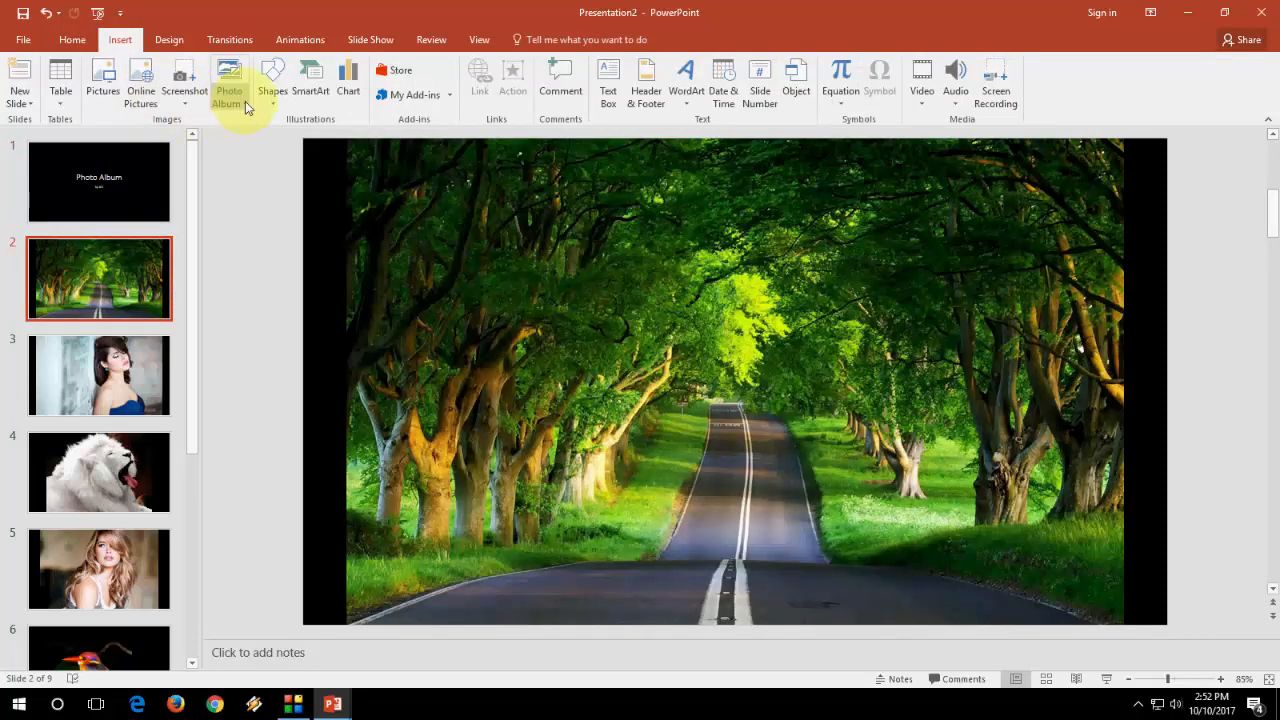
{"action": "left_click", "coordinate": [228, 82]}
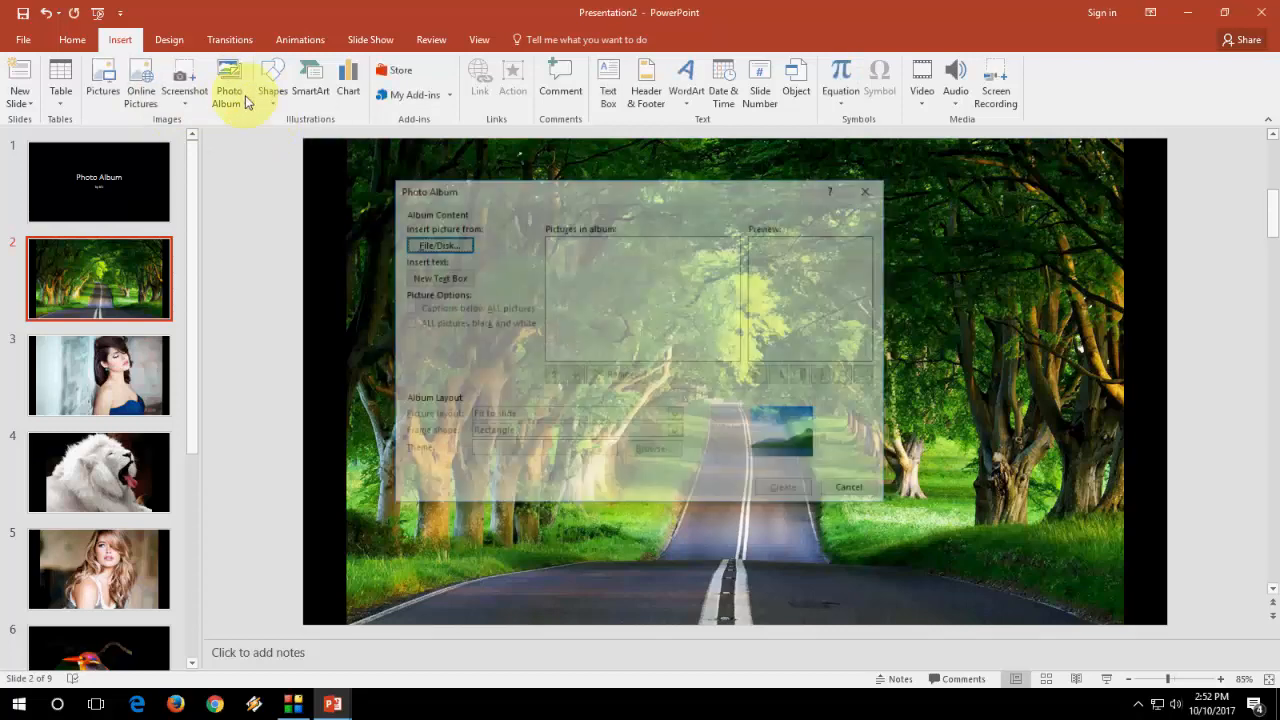
{"action": "left_click", "coordinate": [228, 88]}
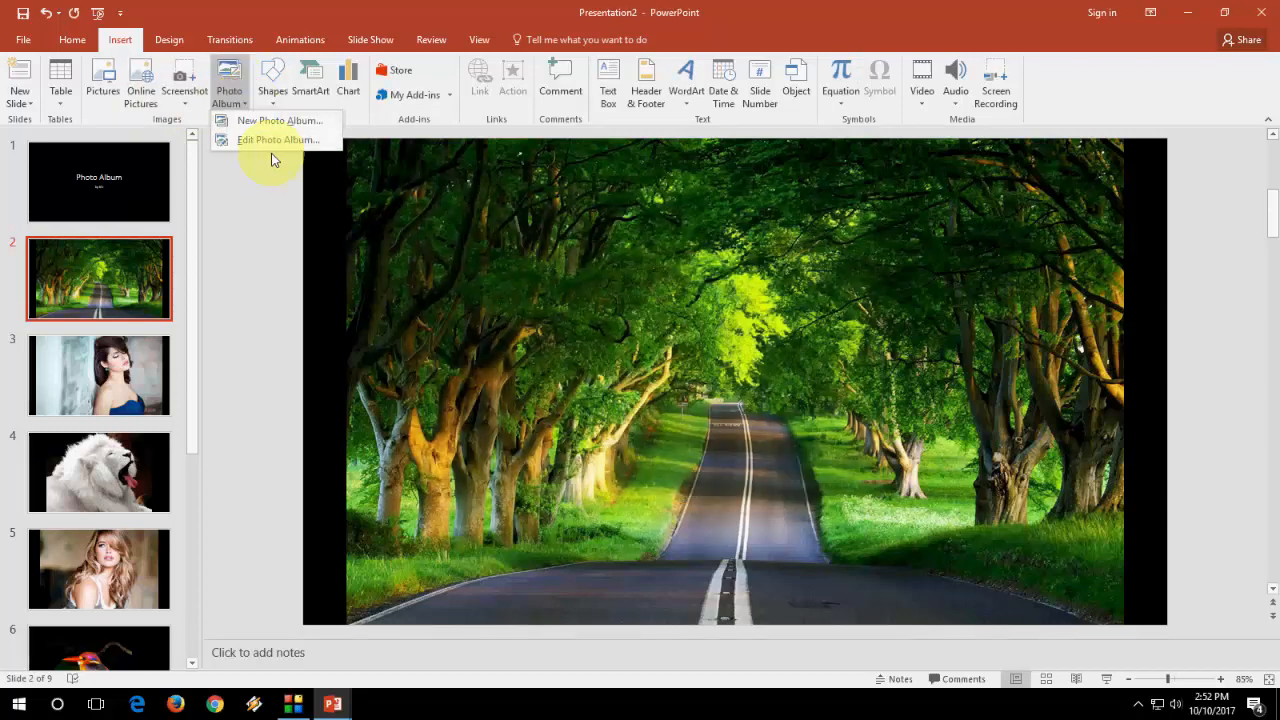
{"action": "left_click", "coordinate": [275, 139]}
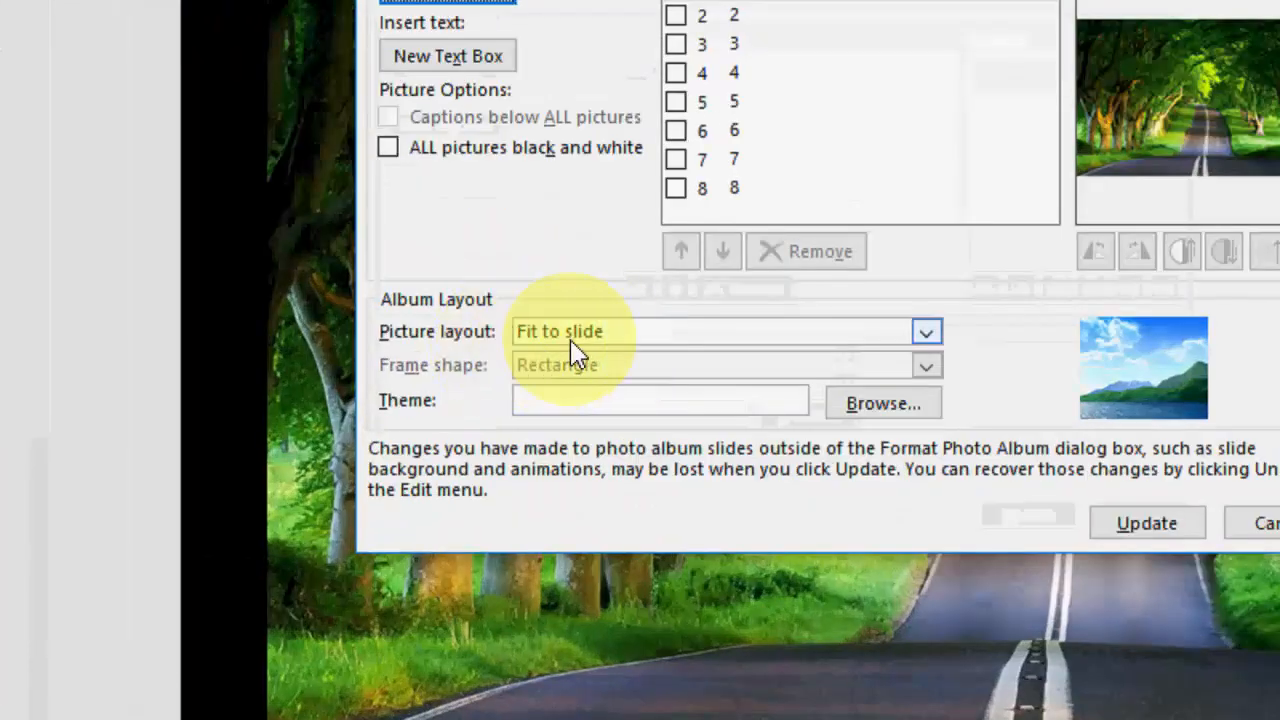
{"action": "mouse_move", "coordinate": [517, 352]}
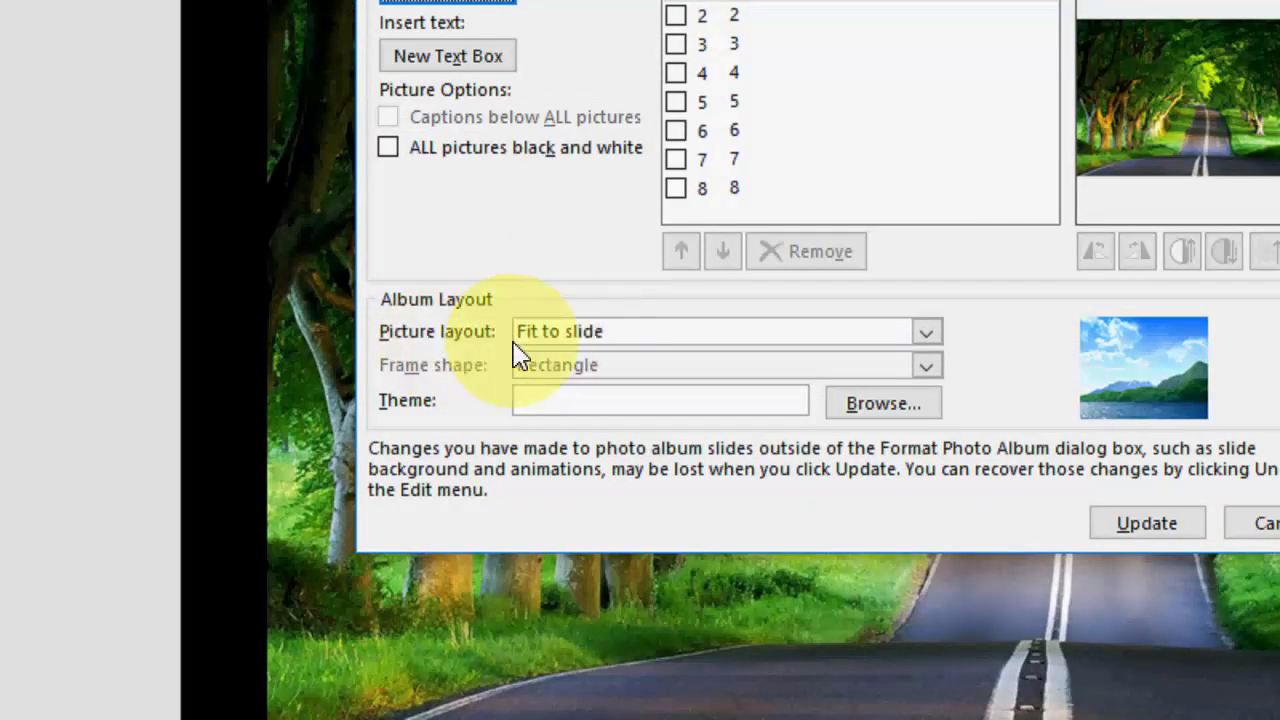
{"action": "left_click", "coordinate": [926, 331]}
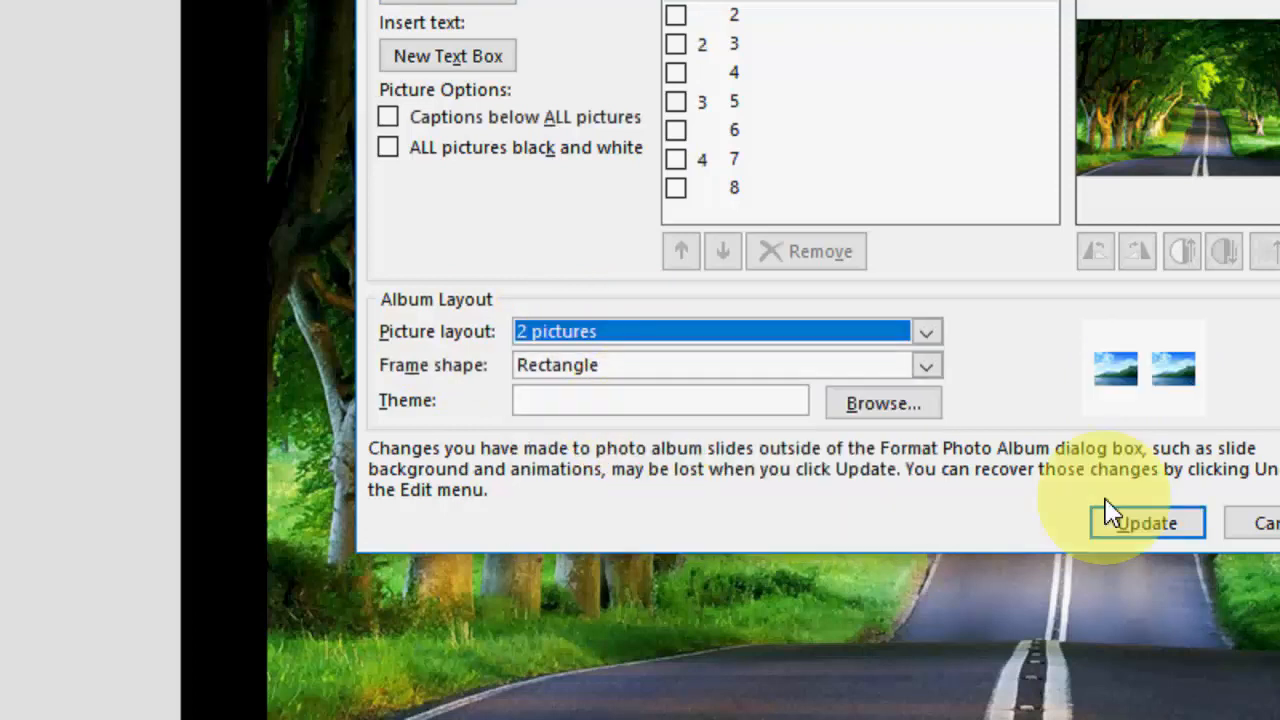
{"action": "left_click", "coordinate": [1148, 522]}
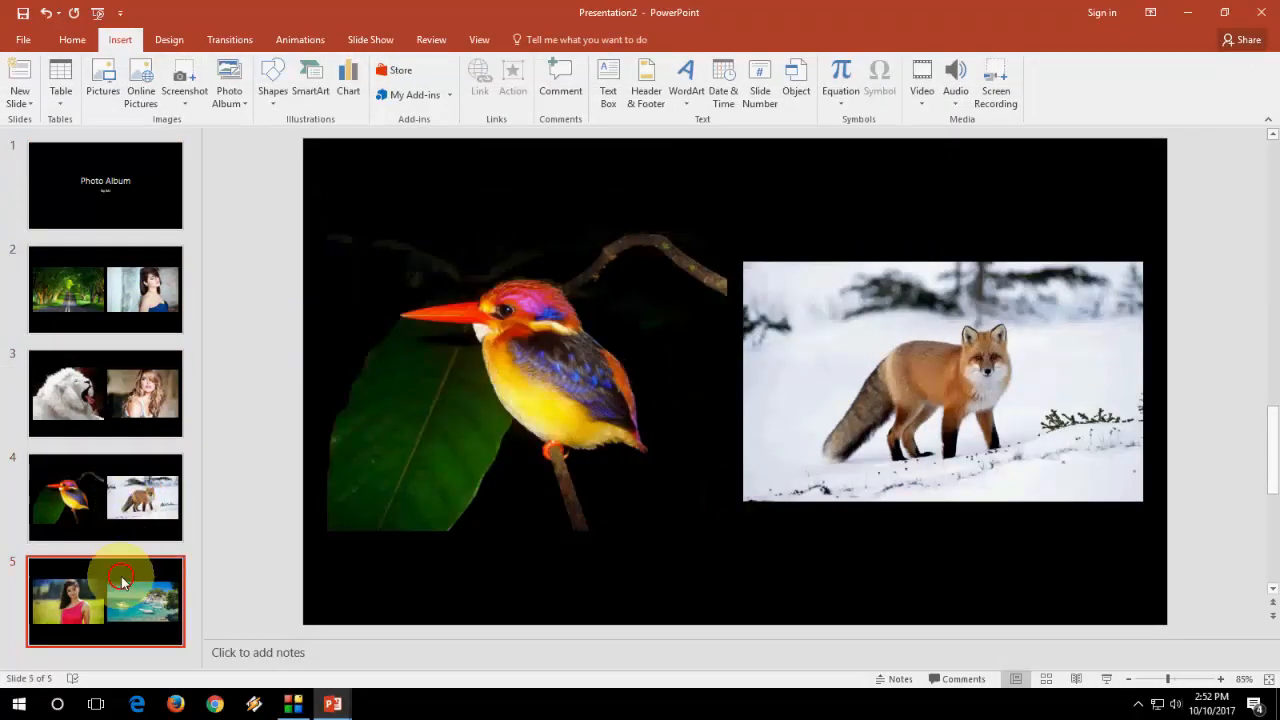
{"action": "left_click", "coordinate": [105, 289]}
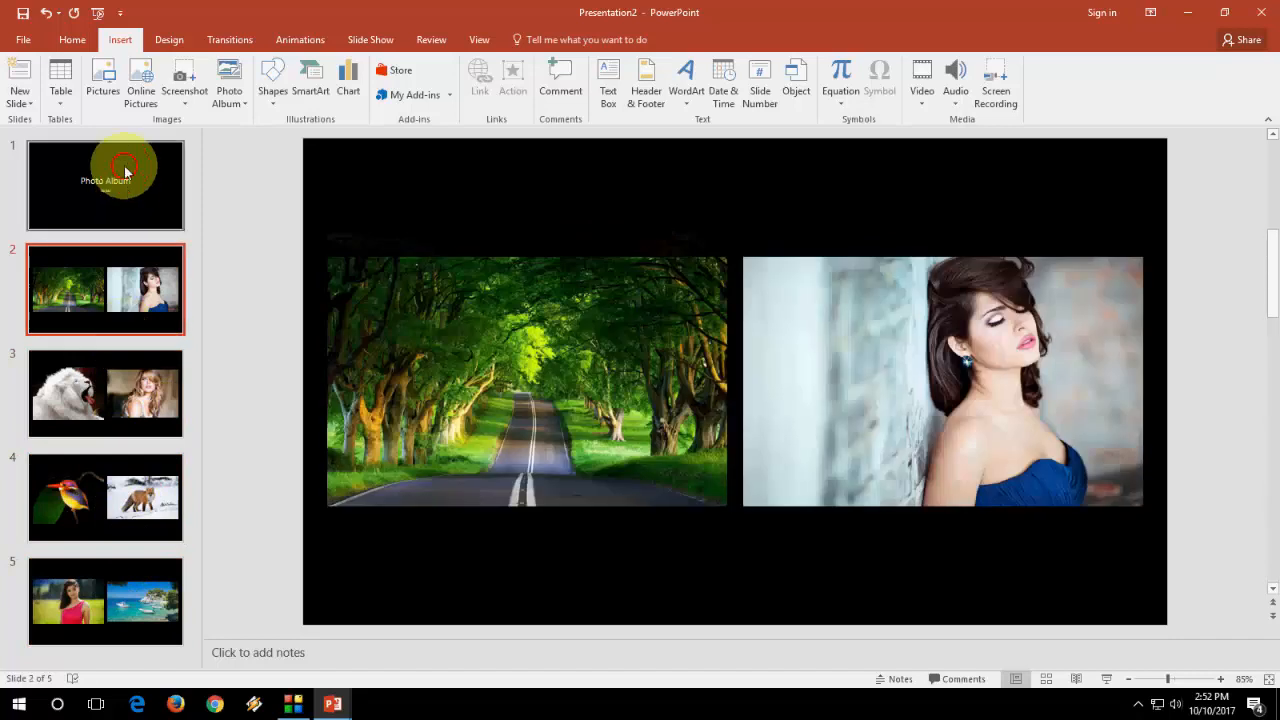